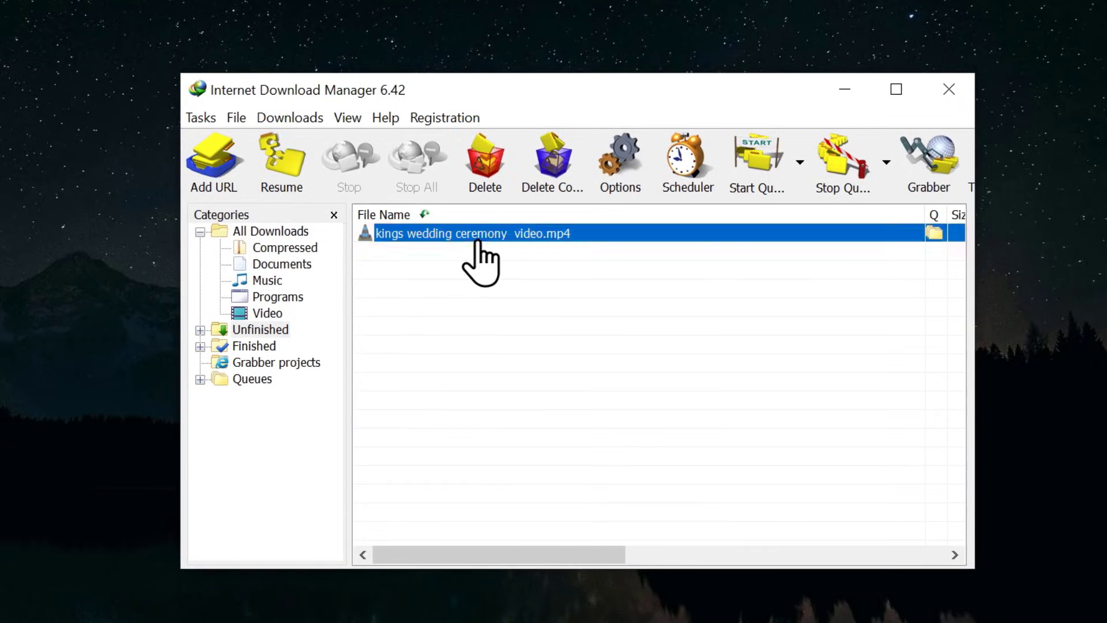
Retry the kings wedding ceremony video.mp4 download and dismiss the resulting 403 Forbidden error
double_click(471, 233)
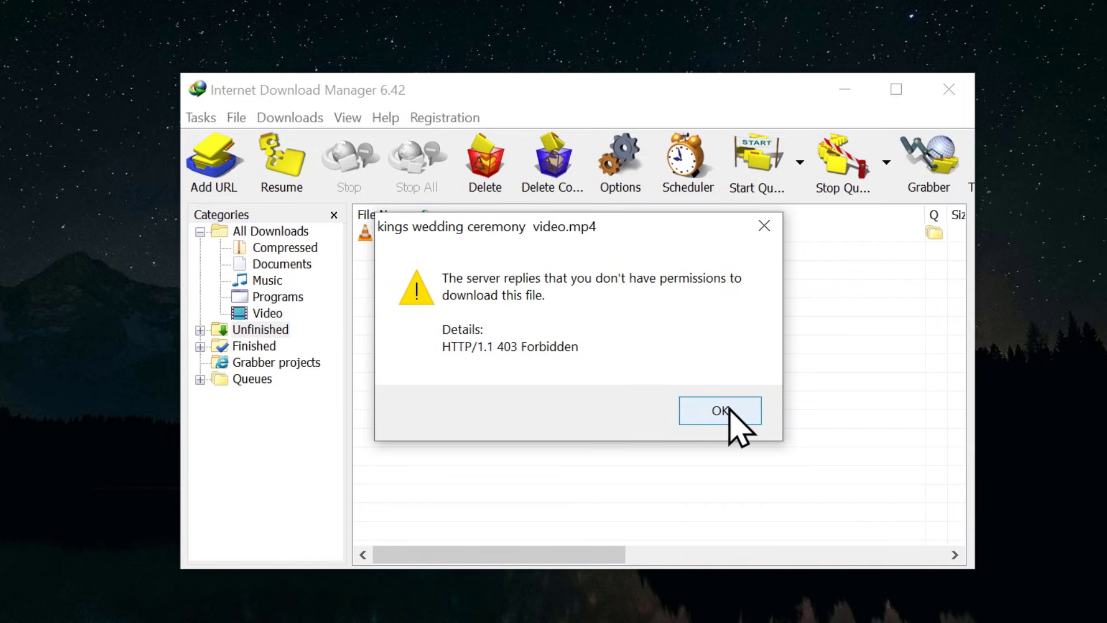
click(719, 410)
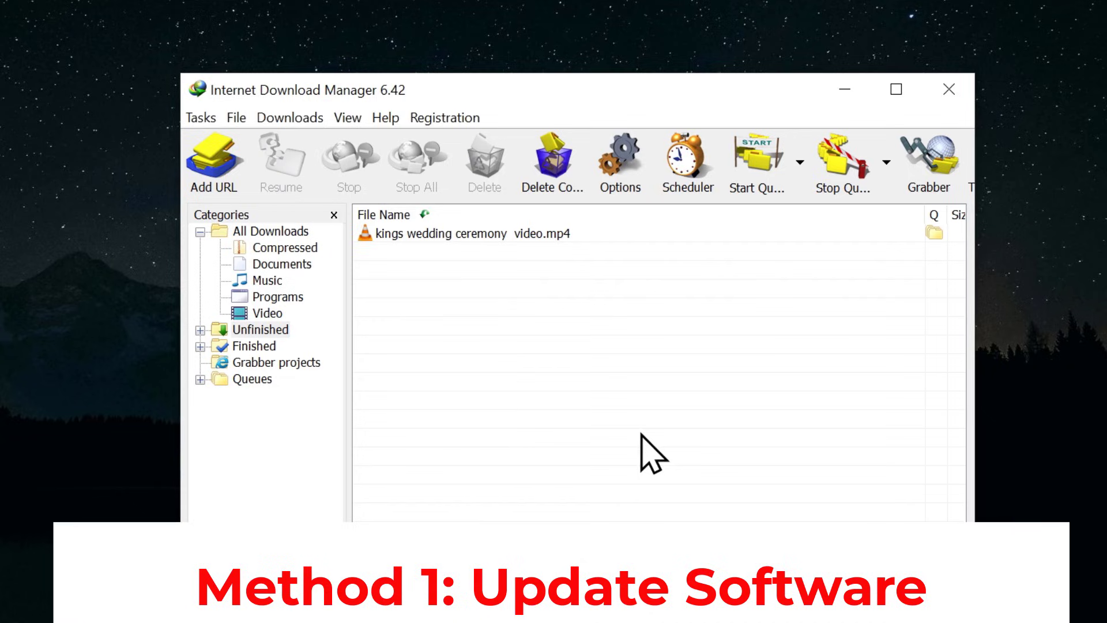
Check for a newer IDM version via Help and start updating to it
click(385, 117)
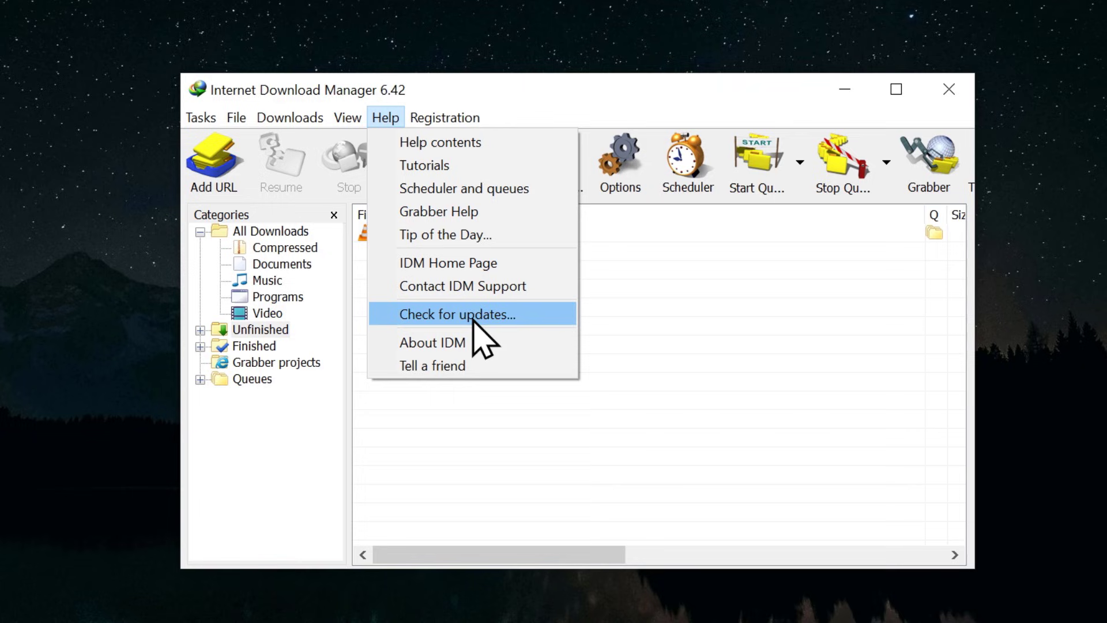
click(457, 314)
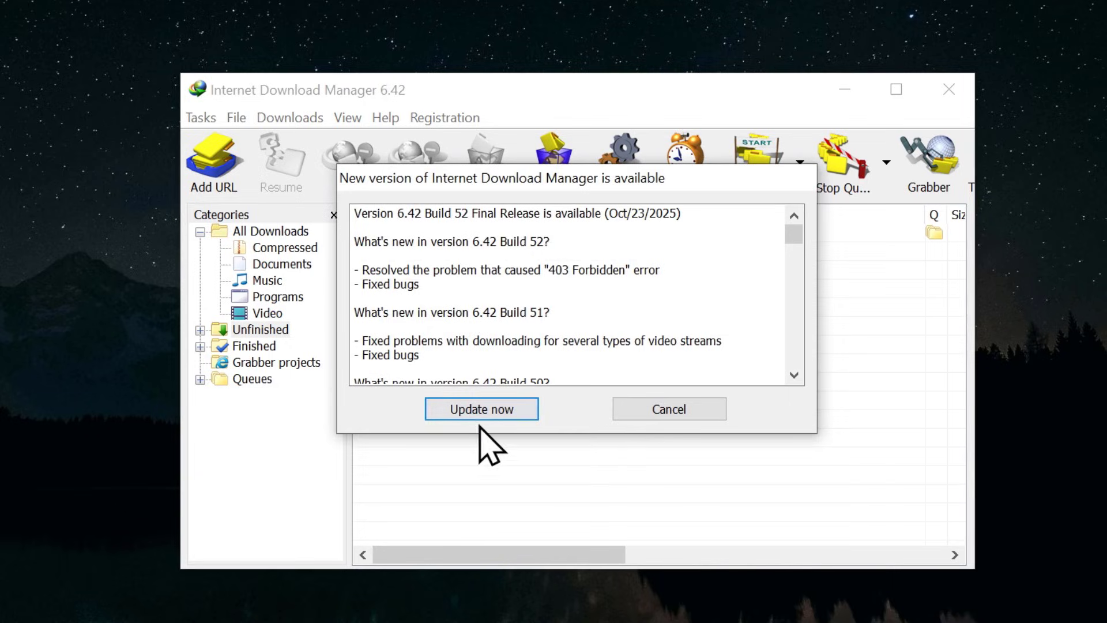
click(481, 409)
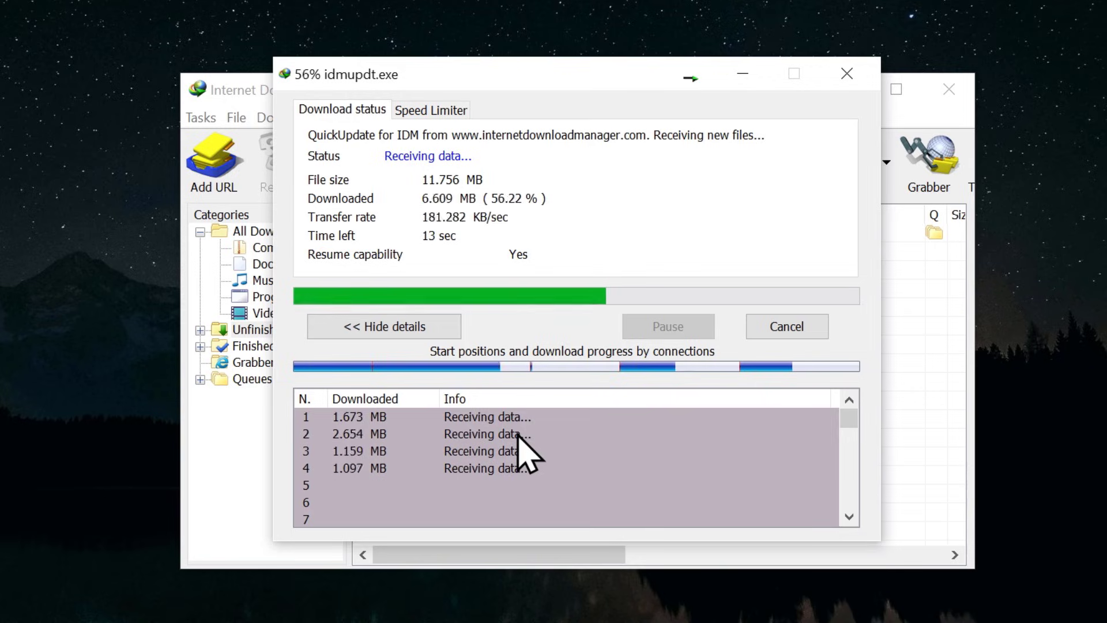
mouse_move(568, 477)
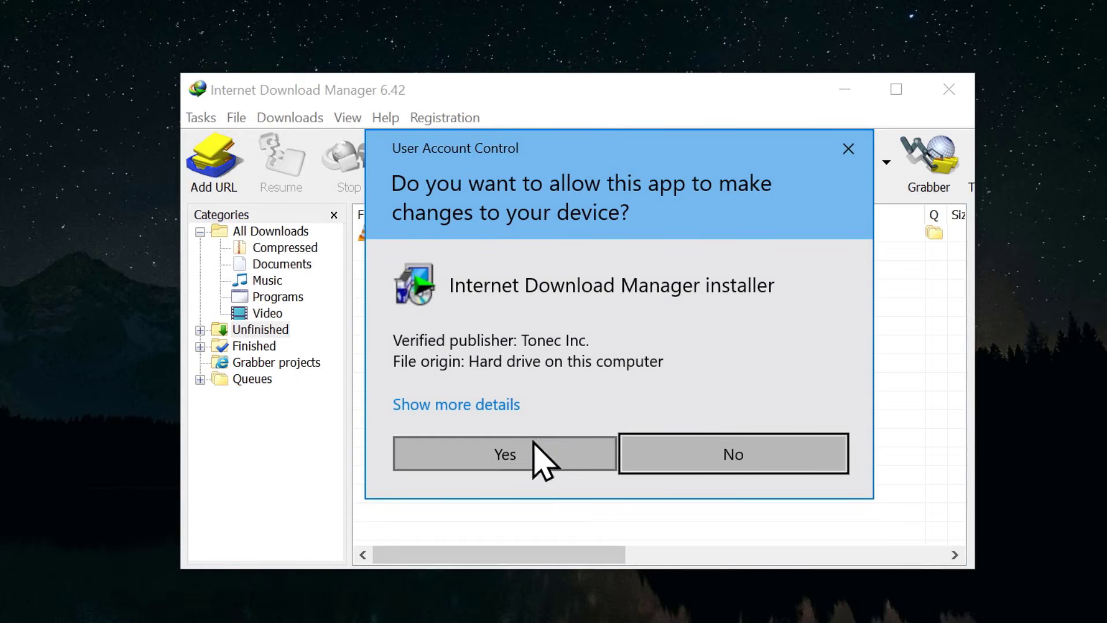
Allow the installer through User Account Control and finish the Quick Update wizard
click(503, 453)
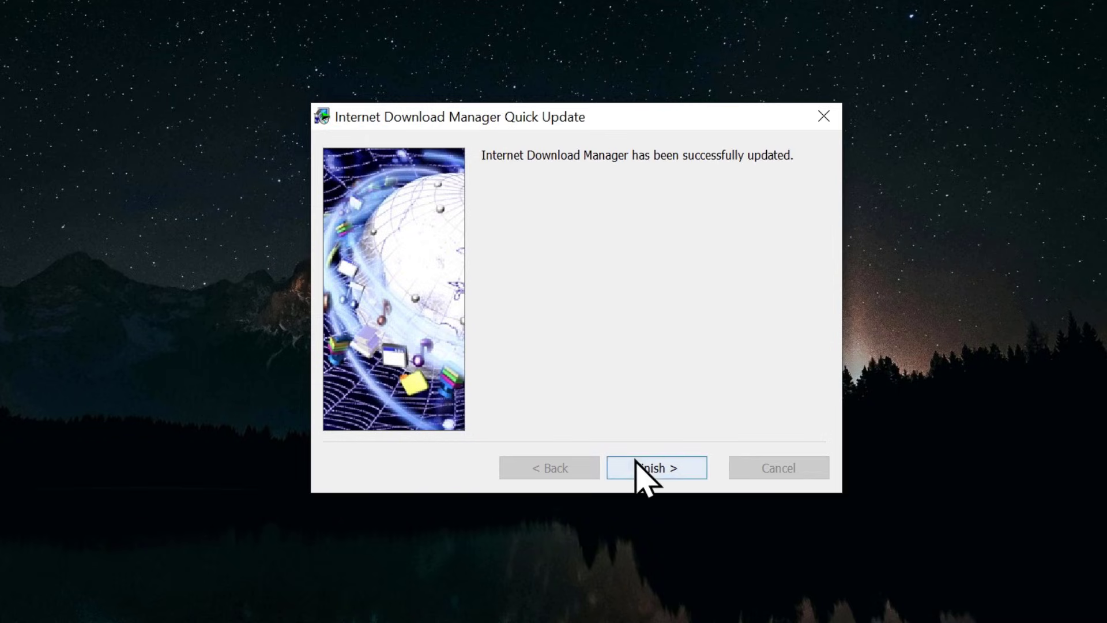
click(655, 467)
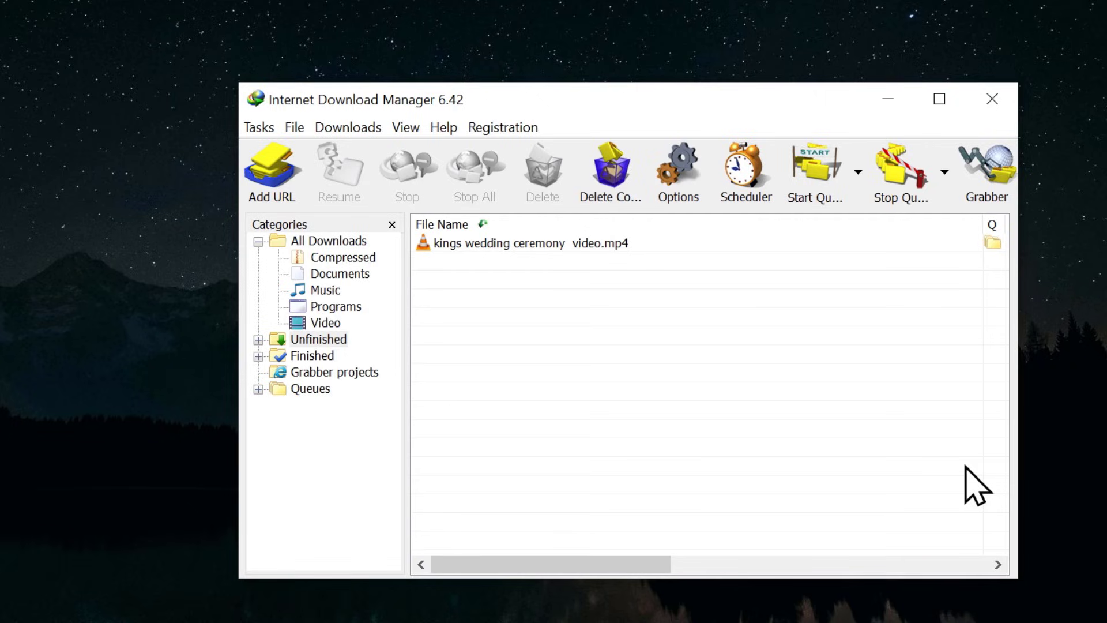
Resume the kings wedding ceremony video.mp4 download from its context menu
right_click(497, 242)
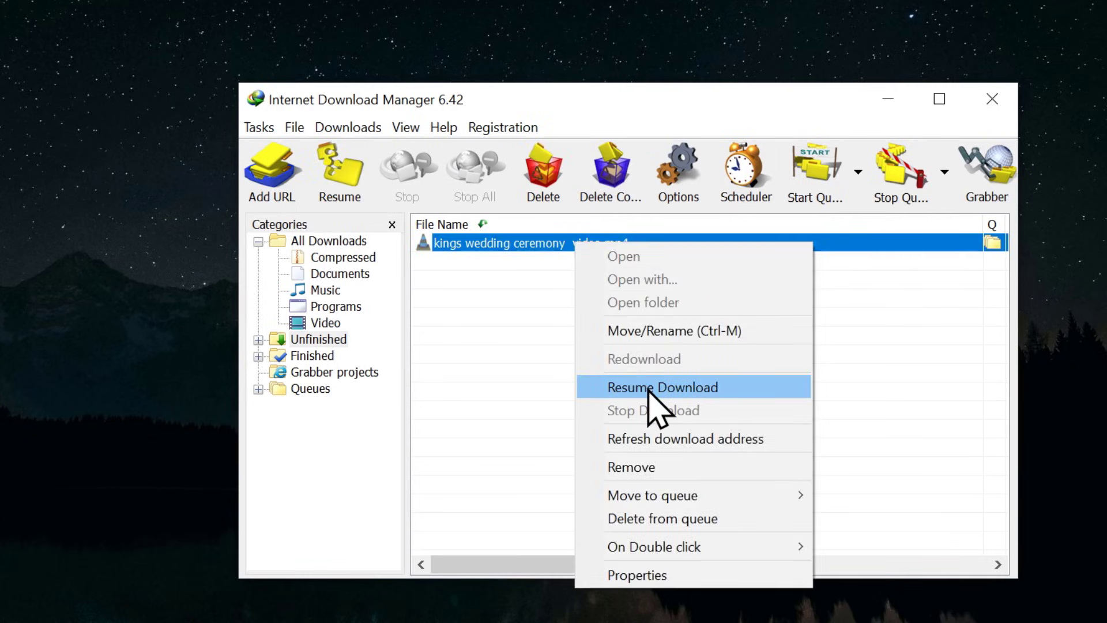
click(661, 387)
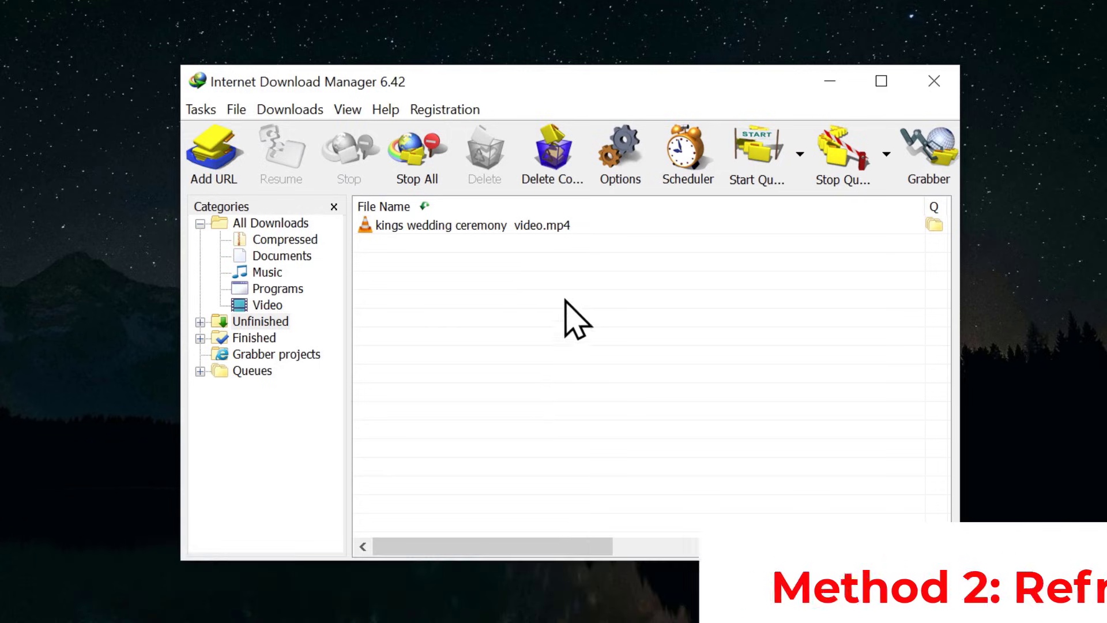
Refresh the video's download address and restart the same download from its web page
right_click(466, 225)
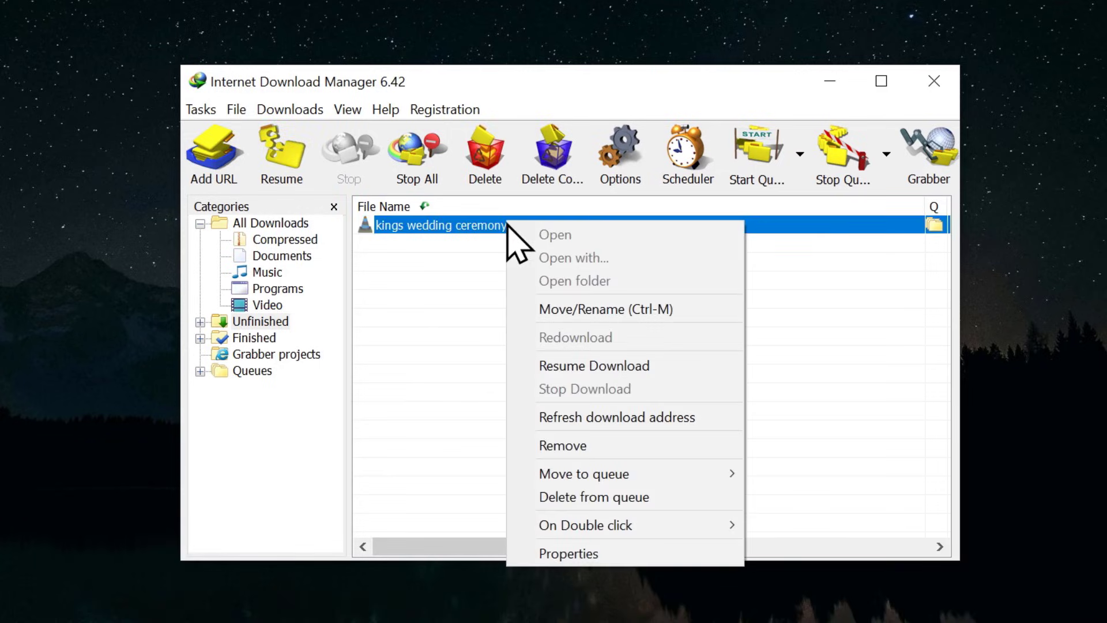
mouse_move(587, 430)
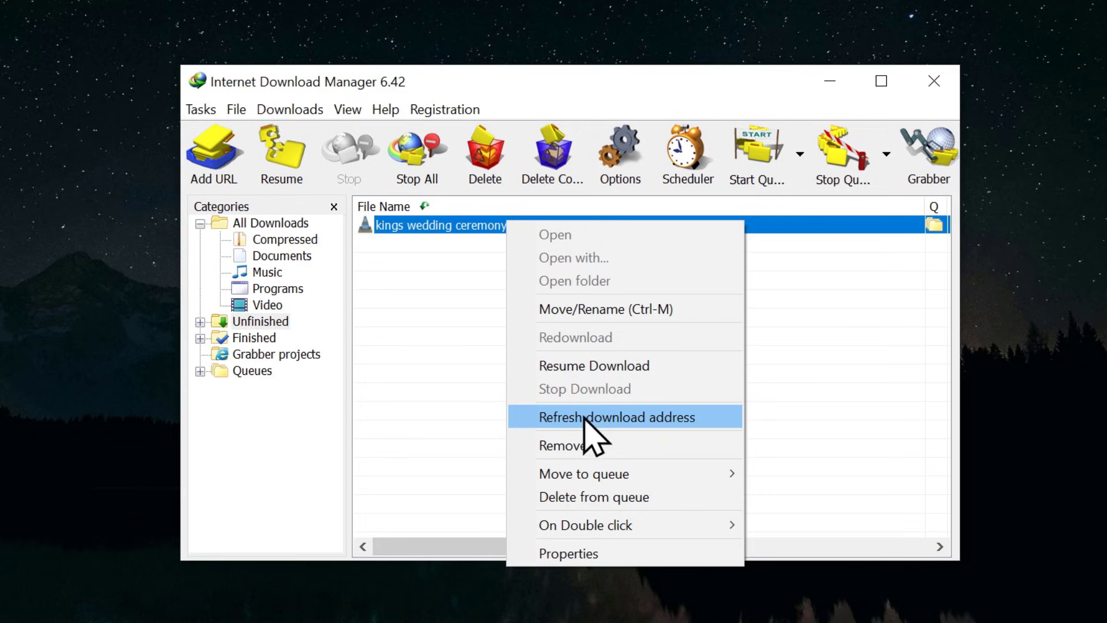
click(615, 416)
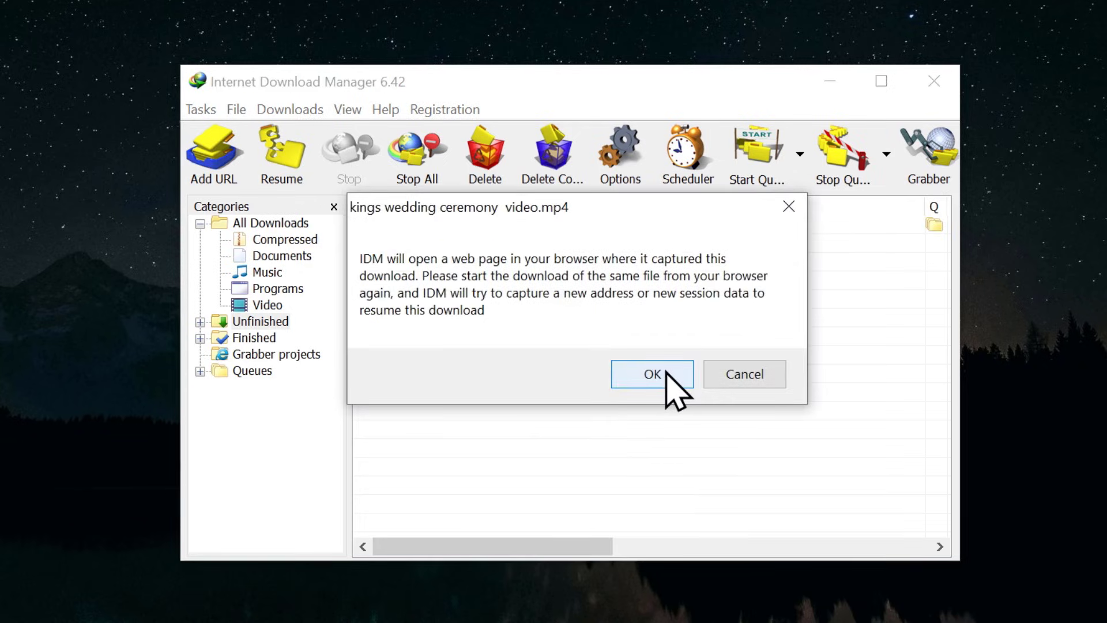
click(651, 374)
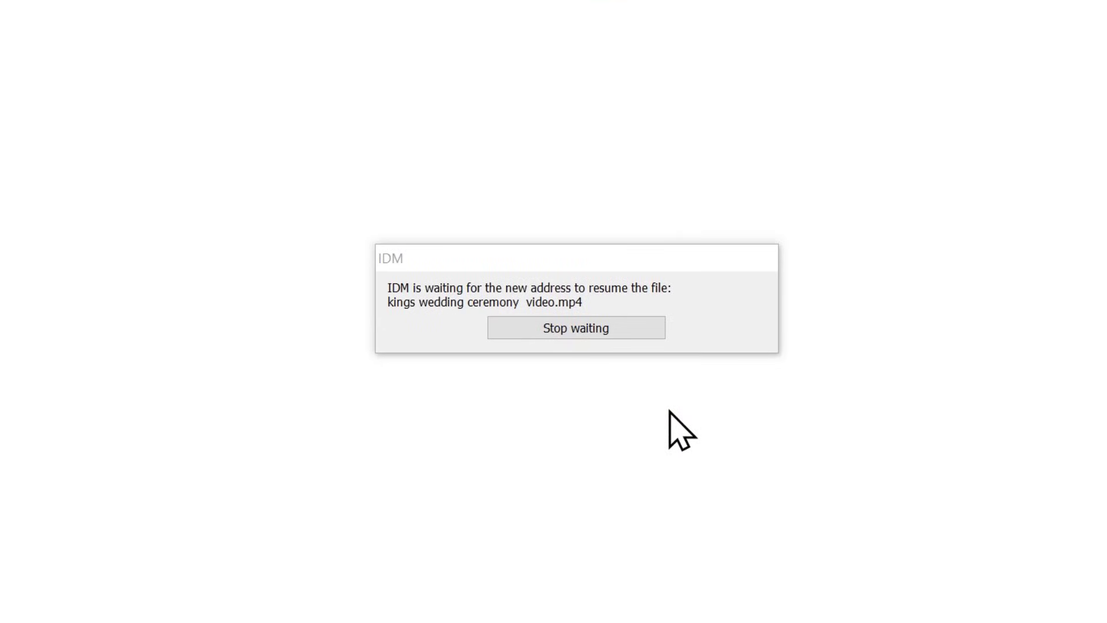
click(575, 328)
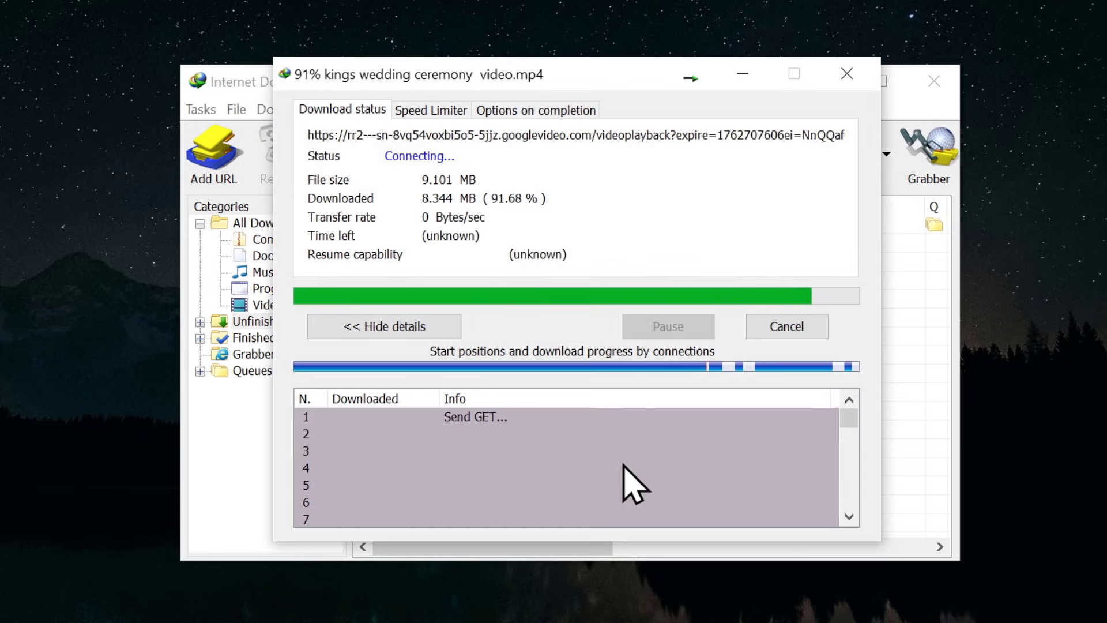